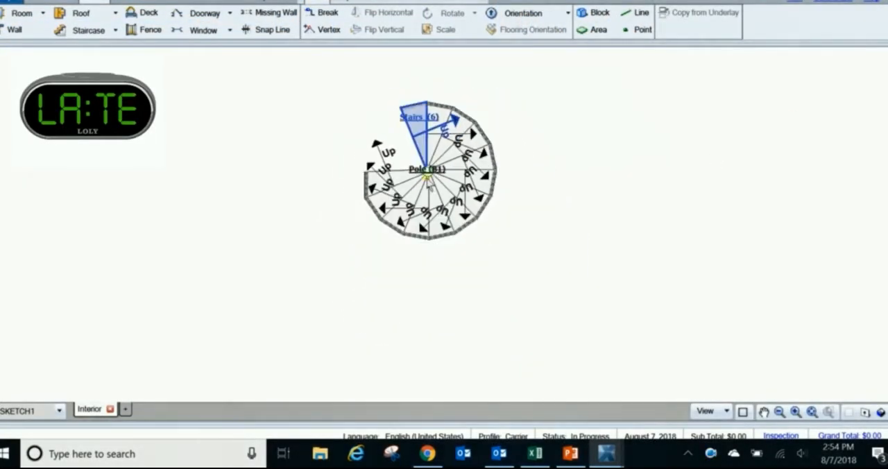
Show the spiral staircase in 3D and orbit it to view it from two angles
{"action": "left_click", "coordinate": [797, 411]}
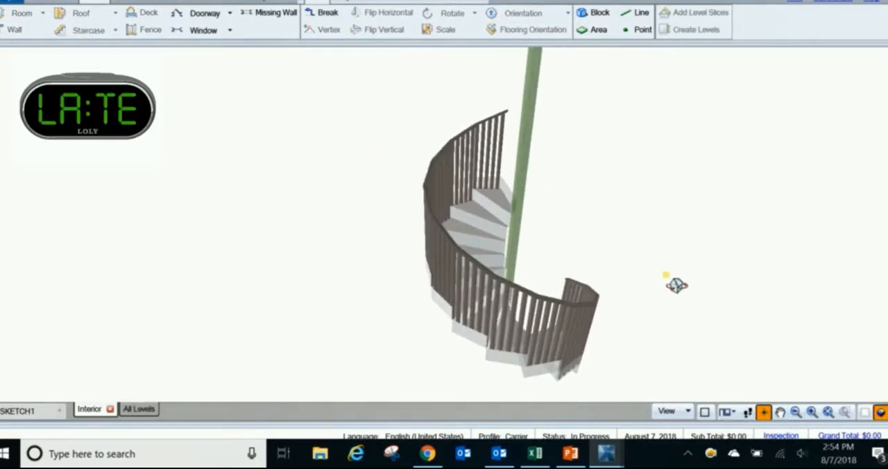
{"action": "left_click_drag", "start_coordinate": [677, 284], "coordinate": [510, 257]}
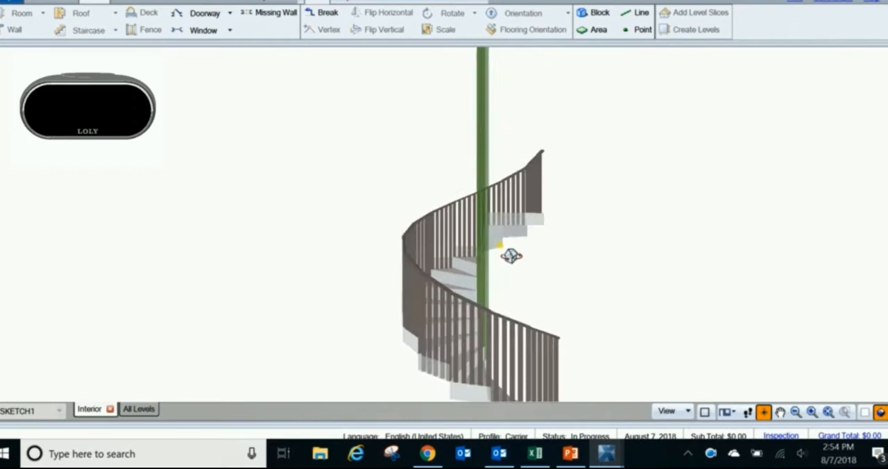
{"action": "left_click_drag", "start_coordinate": [512, 257], "coordinate": [414, 219]}
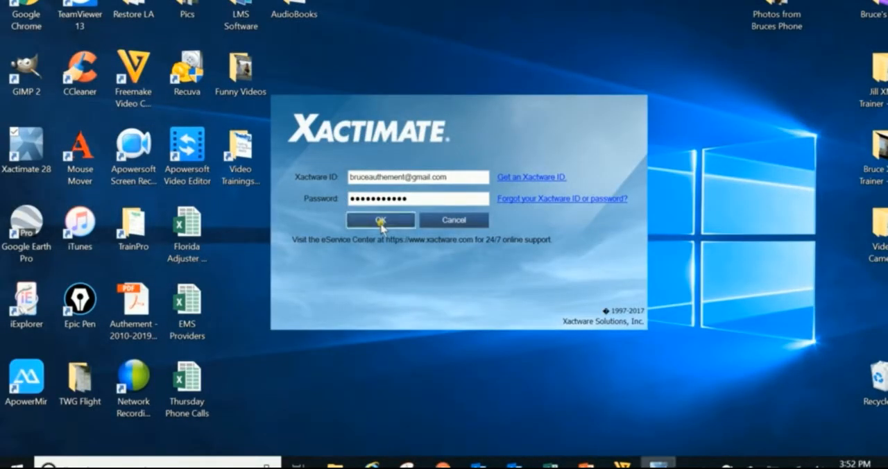
Sign in with the entered Xactware ID and open a recent project's sketch, which is blank
{"action": "left_click", "coordinate": [380, 220]}
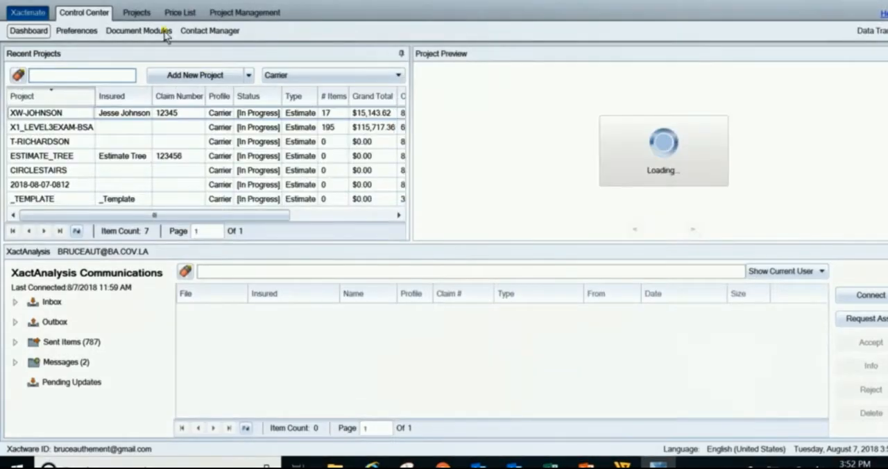
{"action": "left_click", "coordinate": [136, 12]}
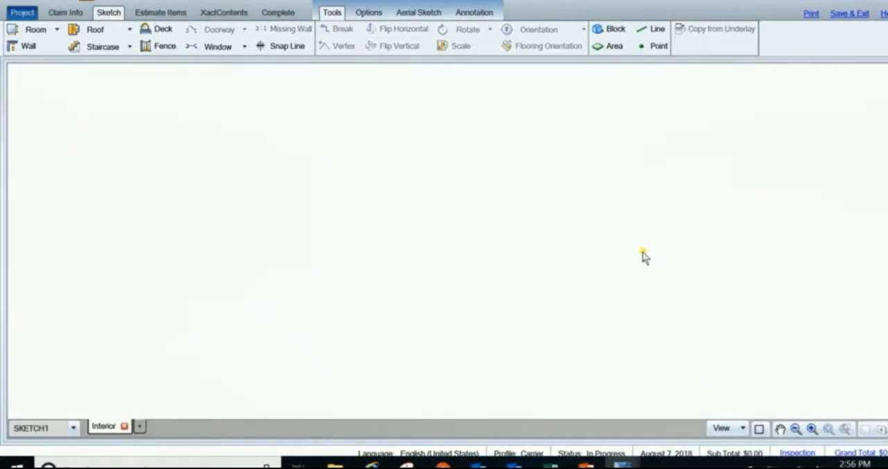
{"action": "mouse_move", "coordinate": [567, 251]}
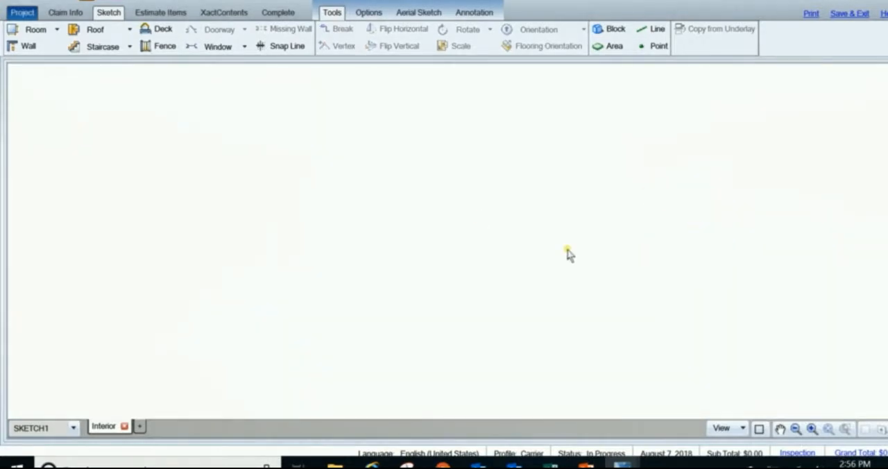
{"action": "mouse_move", "coordinate": [849, 57]}
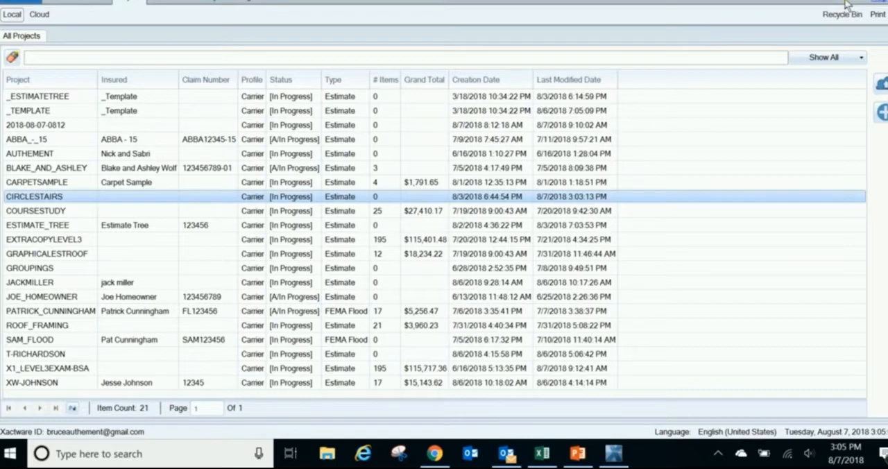
{"action": "mouse_move", "coordinate": [678, 39]}
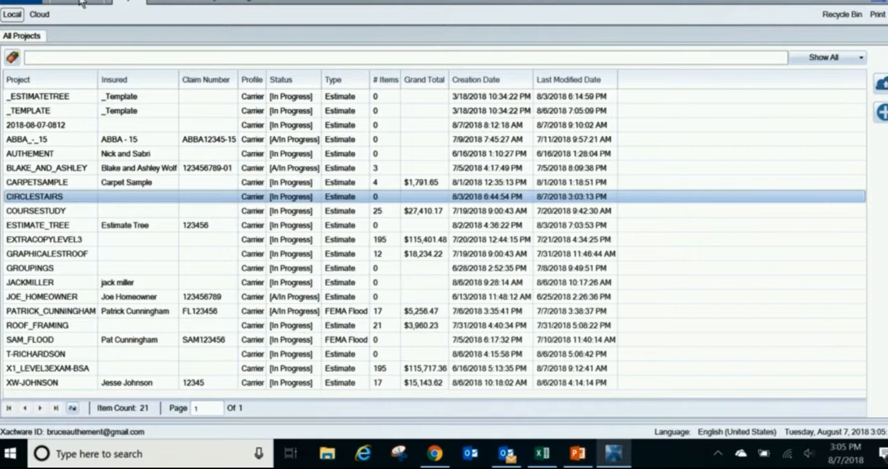
Show the Local project list and bring up the Recycle Bin of deleted projects
{"action": "left_click", "coordinate": [23, 14]}
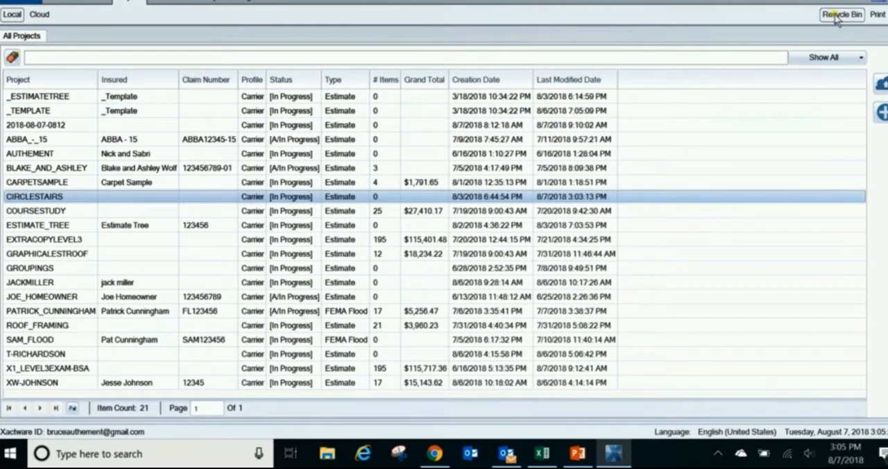
{"action": "left_click", "coordinate": [841, 13]}
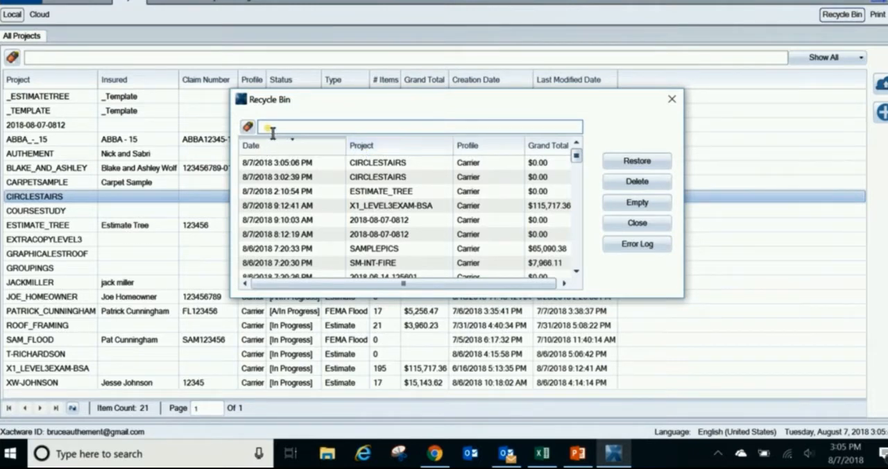
Filter the bin by 'circle' and restore the 3:02:39 PM CIRCLESTAIRS entry as CIRCLESTAIRS1
{"action": "type", "text": "circle"}
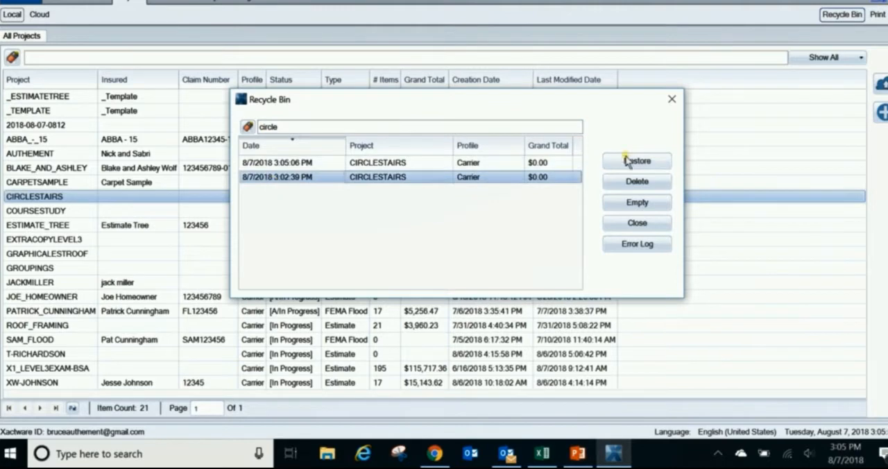
{"action": "left_click", "coordinate": [636, 161]}
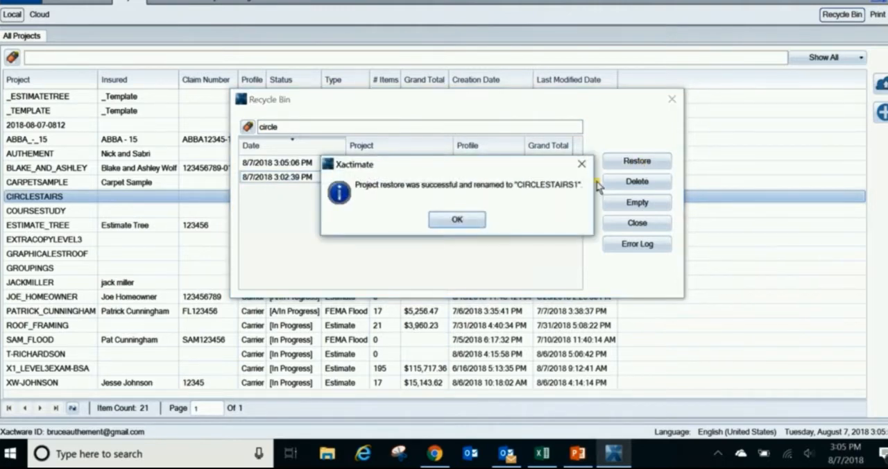
{"action": "mouse_move", "coordinate": [569, 194]}
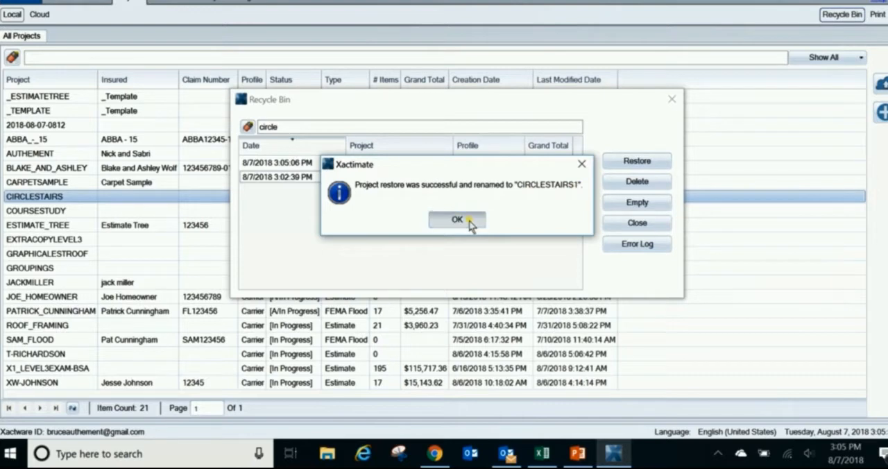
{"action": "left_click", "coordinate": [457, 219]}
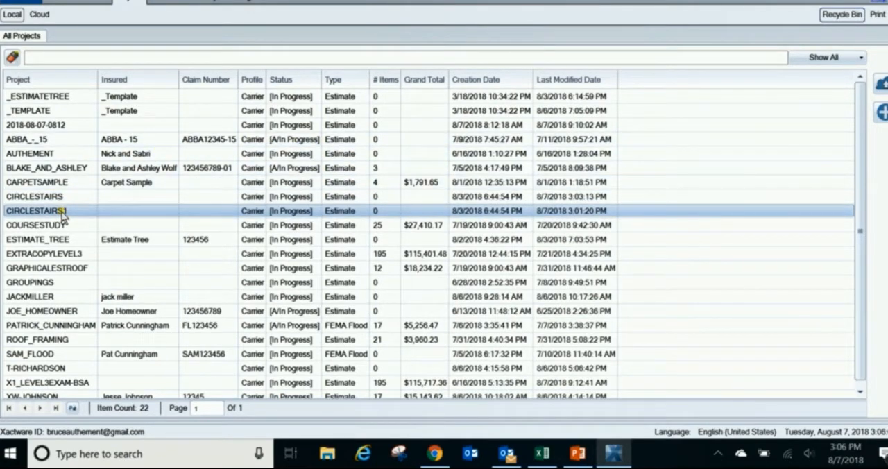
Open CIRCLESTAIRS1 and its Sketch showing the walled circular staircase with its pole
{"action": "double_click", "coordinate": [36, 211]}
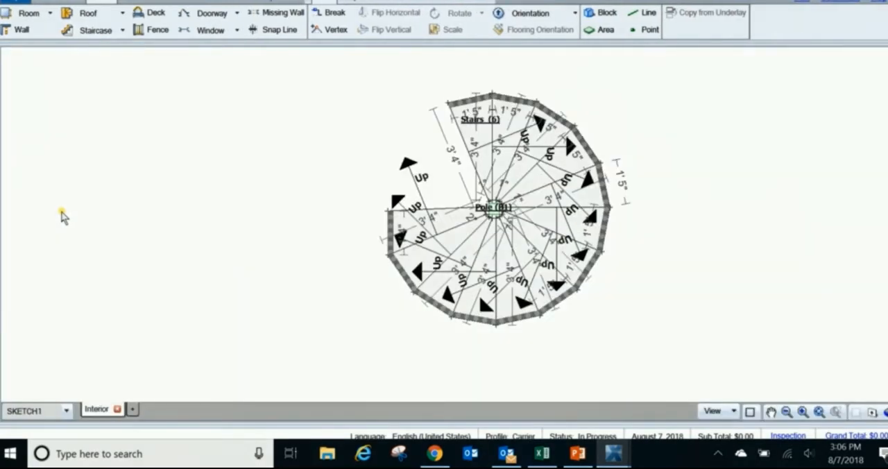
{"action": "mouse_move", "coordinate": [359, 99]}
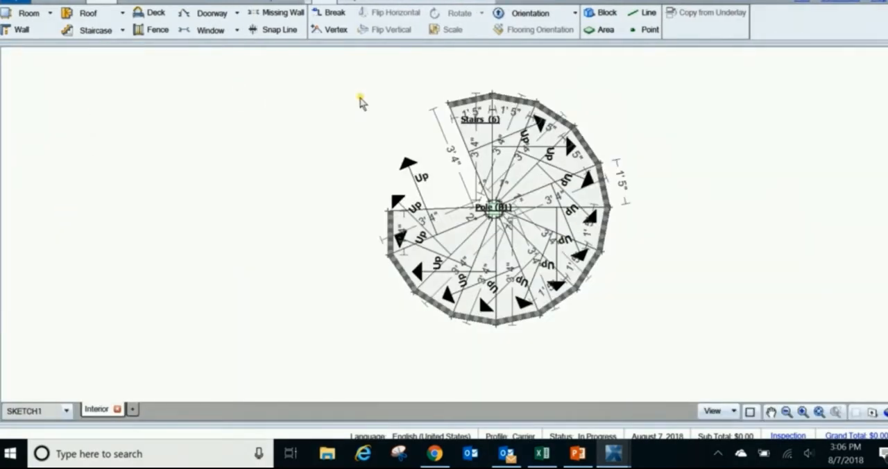
{"action": "mouse_move", "coordinate": [360, 71]}
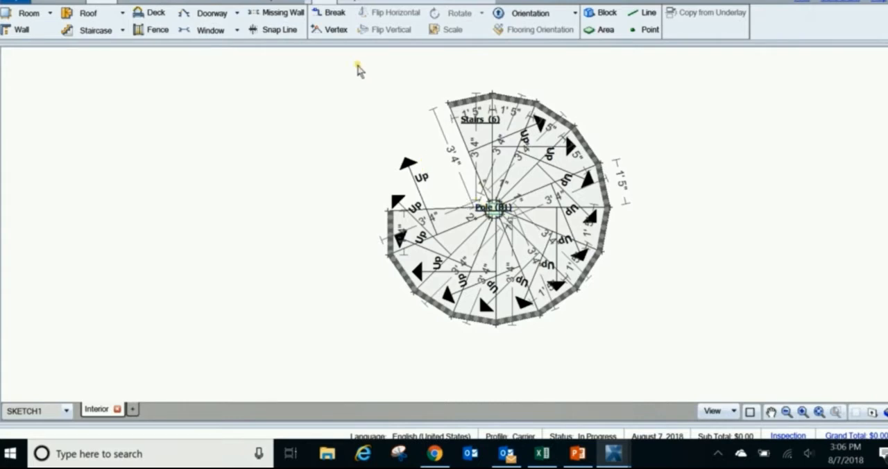
{"action": "left_click", "coordinate": [493, 208]}
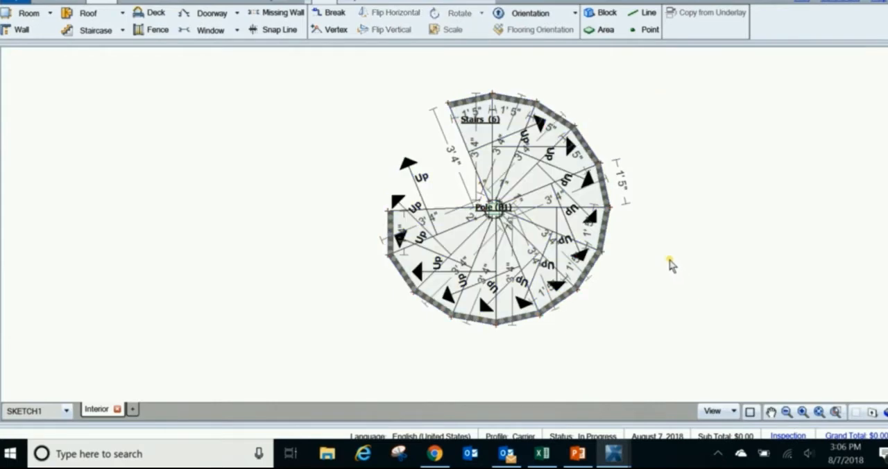
{"action": "mouse_move", "coordinate": [602, 428]}
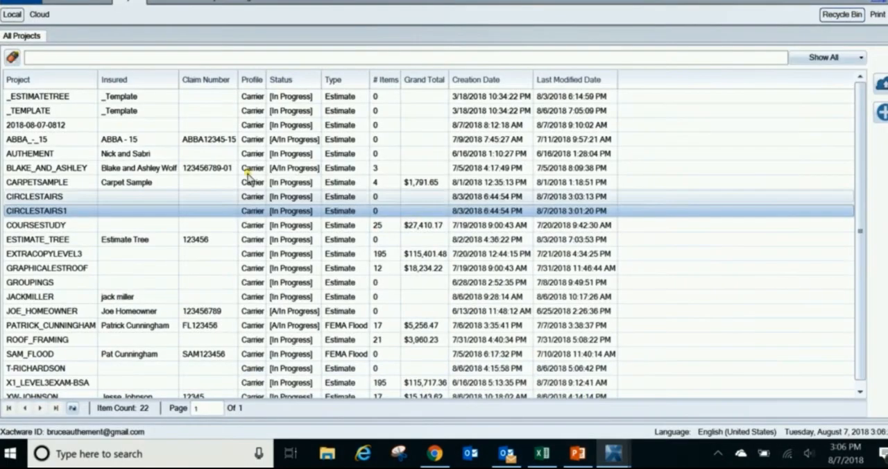
Open the original CIRCLESTAIRS project and check its empty sketch with the Staircase tool
{"action": "left_click", "coordinate": [34, 197]}
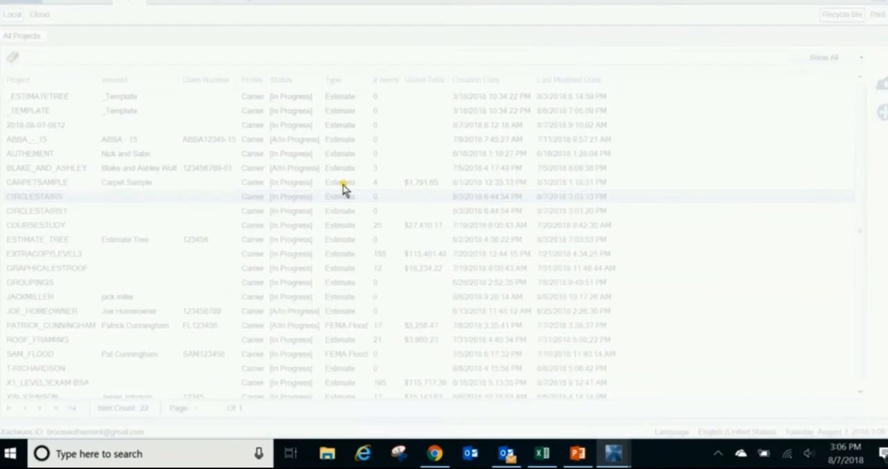
{"action": "double_click", "coordinate": [39, 197]}
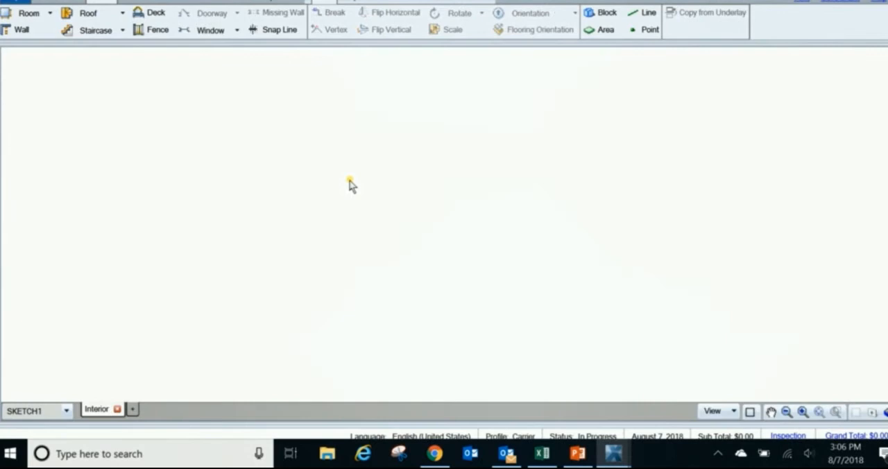
{"action": "left_click", "coordinate": [94, 30]}
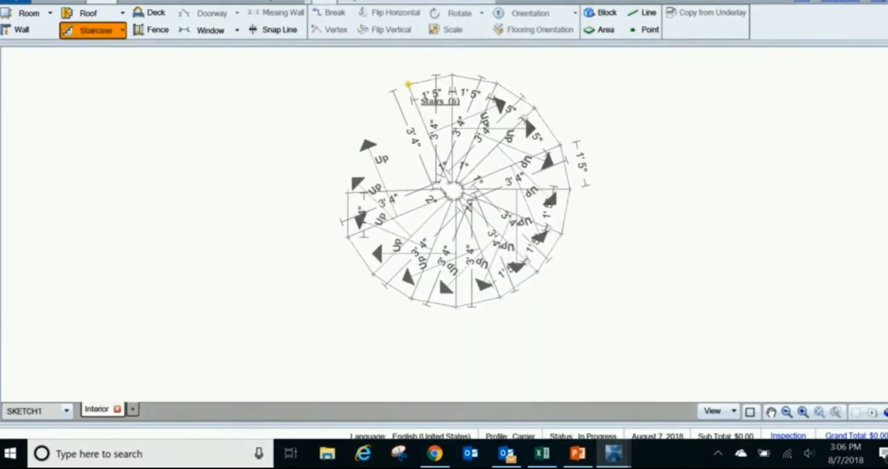
{"action": "left_click", "coordinate": [451, 208]}
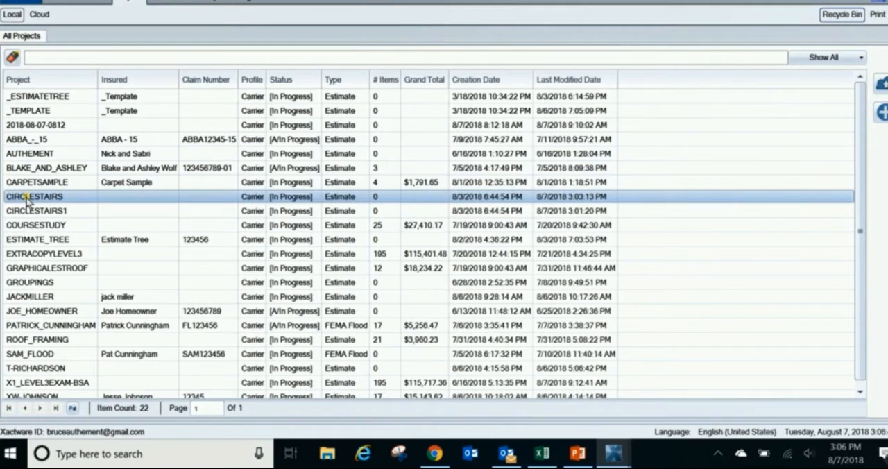
Copy Coverage/Loss and Scope from CIRCLESTAIRS1 into CIRCLESTAIRS via Copy From Project
{"action": "double_click", "coordinate": [33, 197]}
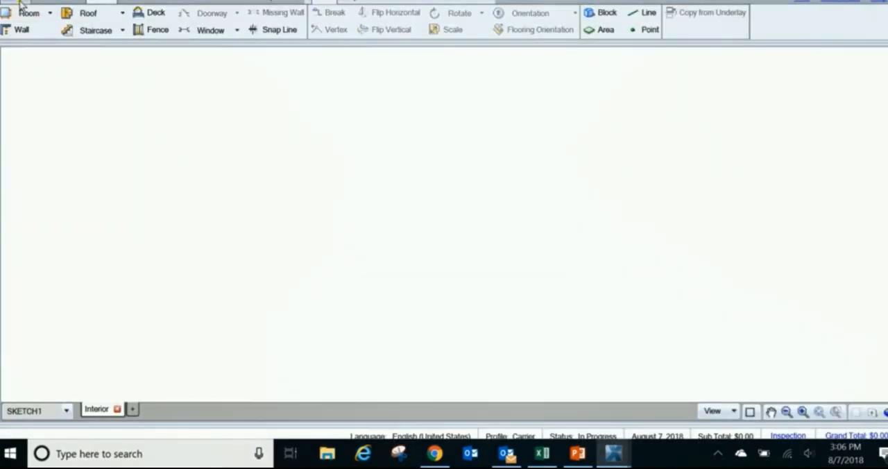
{"action": "left_click", "coordinate": [14, 6]}
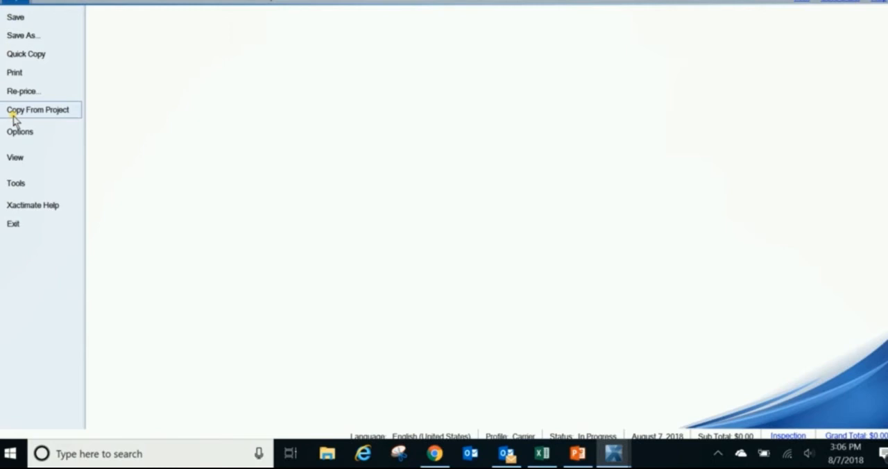
{"action": "left_click", "coordinate": [37, 110]}
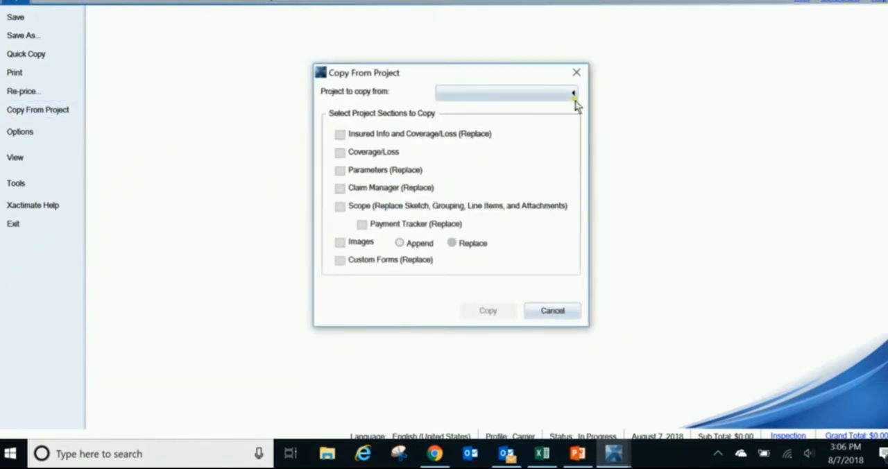
{"action": "left_click", "coordinate": [573, 92]}
{"action": "type", "text": "c"}
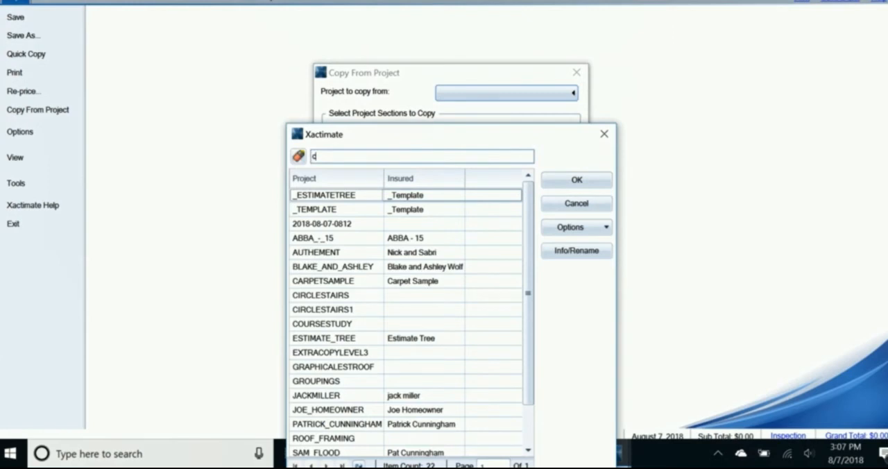
{"action": "type", "text": "ircl"}
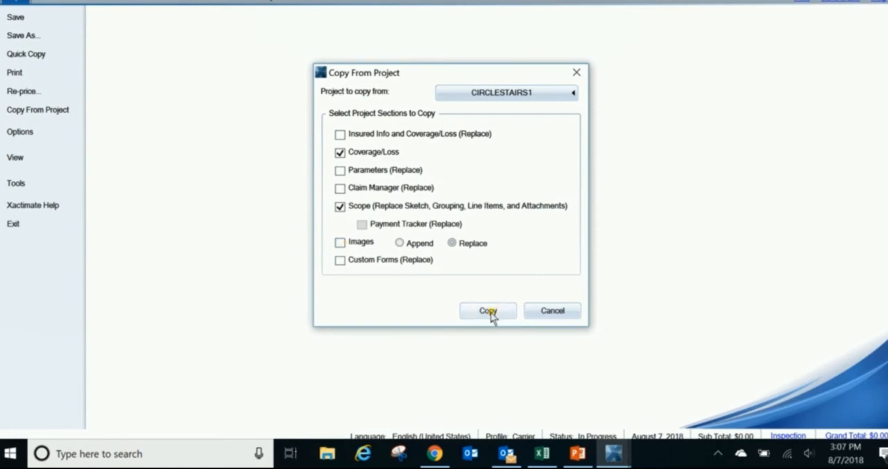
{"action": "left_click", "coordinate": [489, 311]}
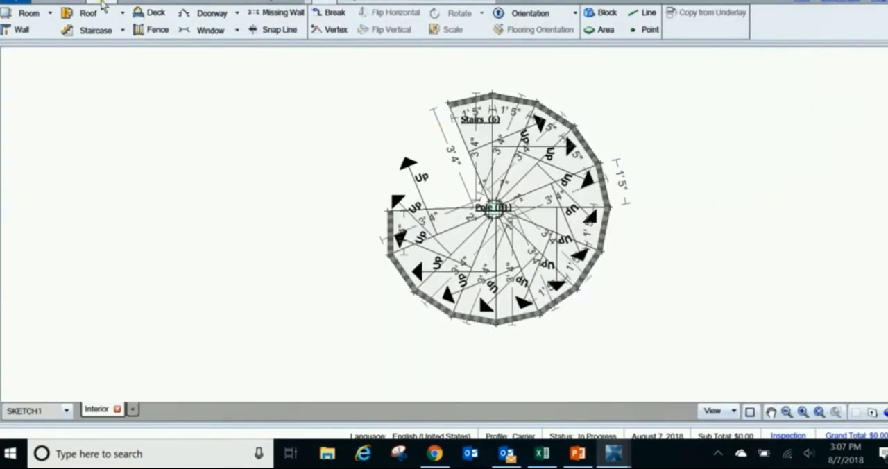
Show the recovered staircase in 3D and orbit it to confirm the walls and pole
{"action": "left_click", "coordinate": [770, 411]}
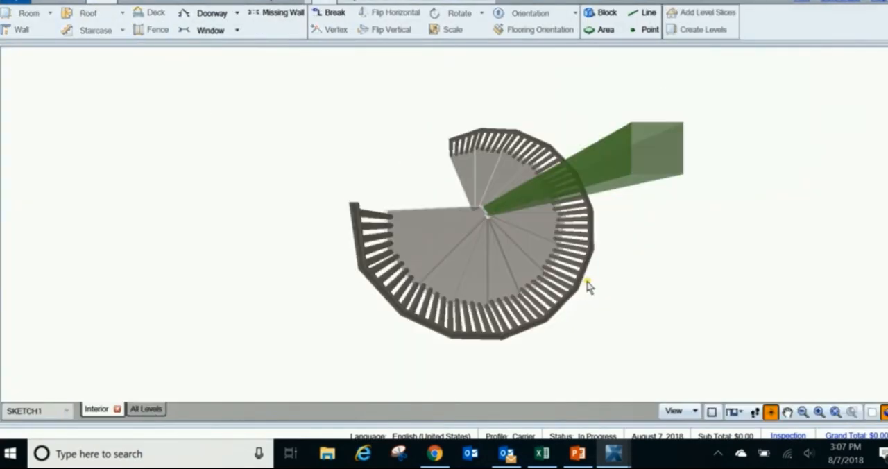
{"action": "left_click_drag", "start_coordinate": [585, 289], "coordinate": [308, 131]}
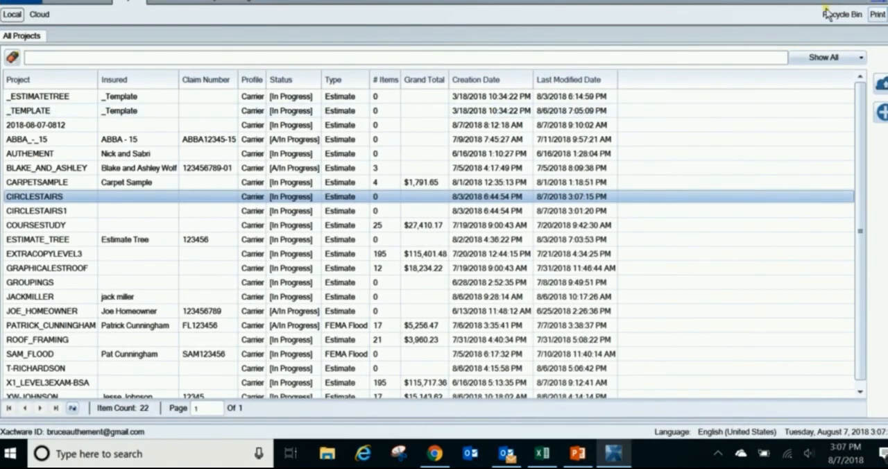
{"action": "mouse_move", "coordinate": [798, 8]}
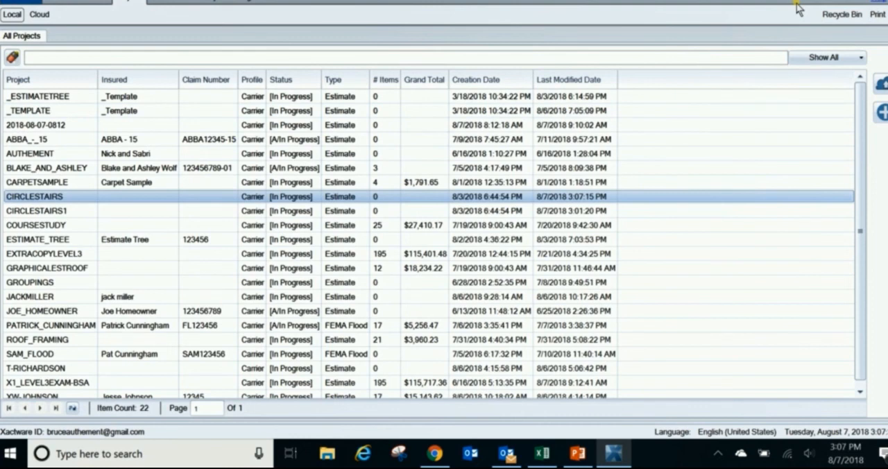
{"action": "mouse_move", "coordinate": [719, 378]}
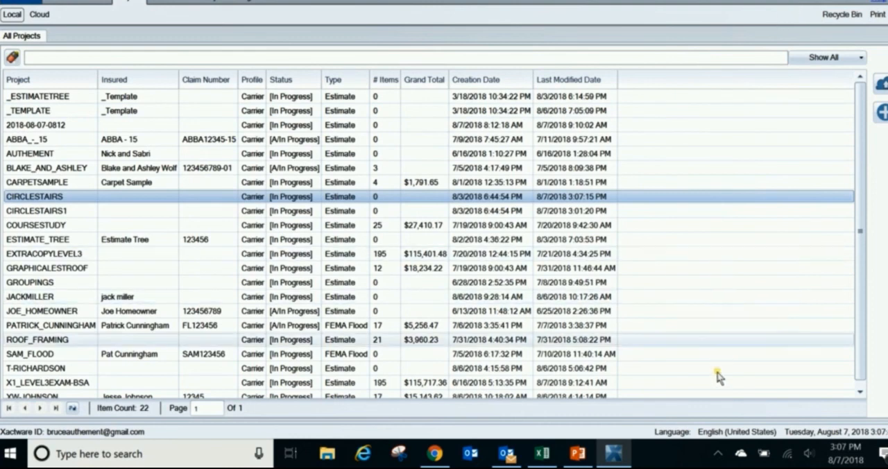
{"action": "mouse_move", "coordinate": [727, 437]}
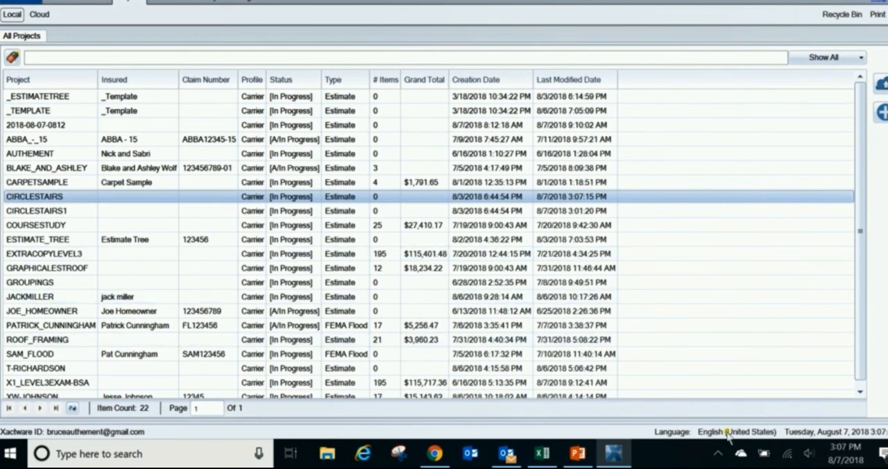